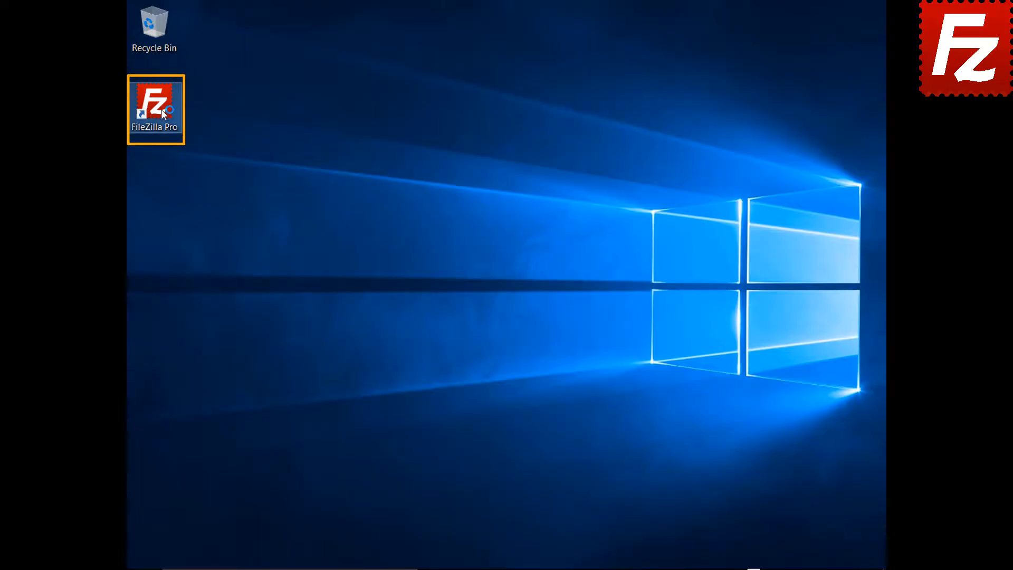
Step: Launch FileZilla Pro from its desktop shortcut
double_click(155, 107)
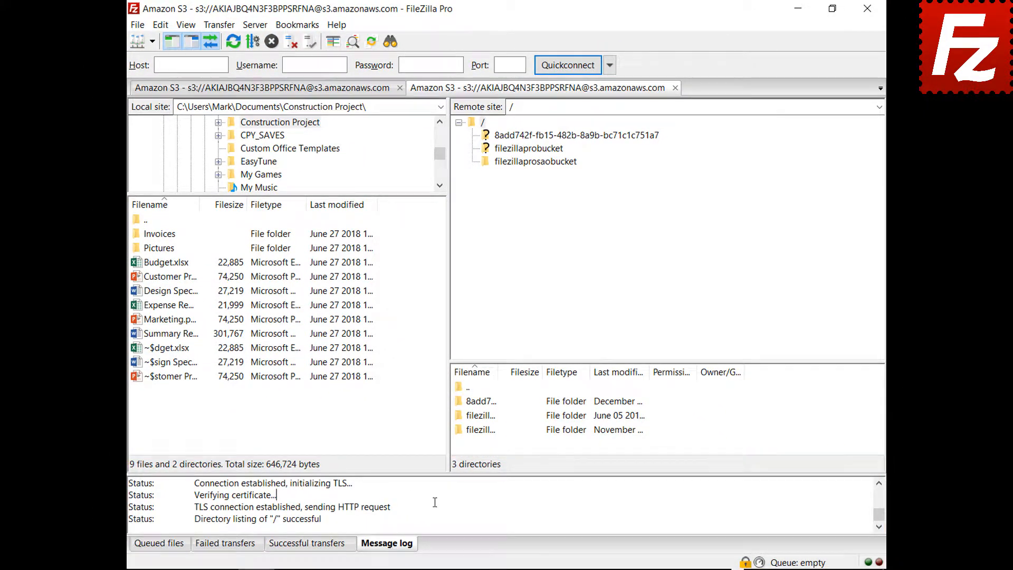
Step: Bring up the message log's context menu
right_click(435, 502)
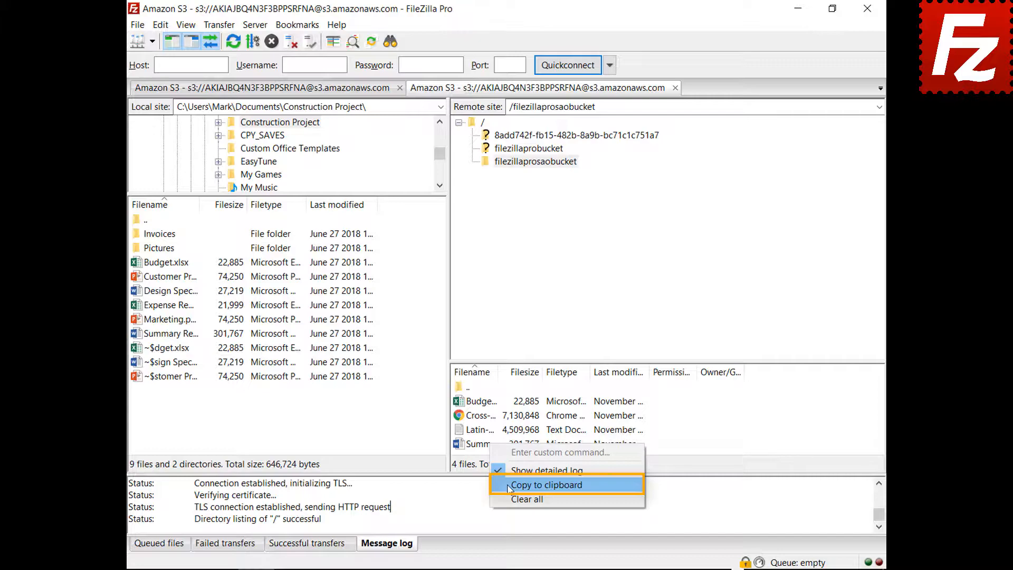
Step: In Settings > Logging, enable 'Show timestamps in message log' and 'Log to file'
click(125, 26)
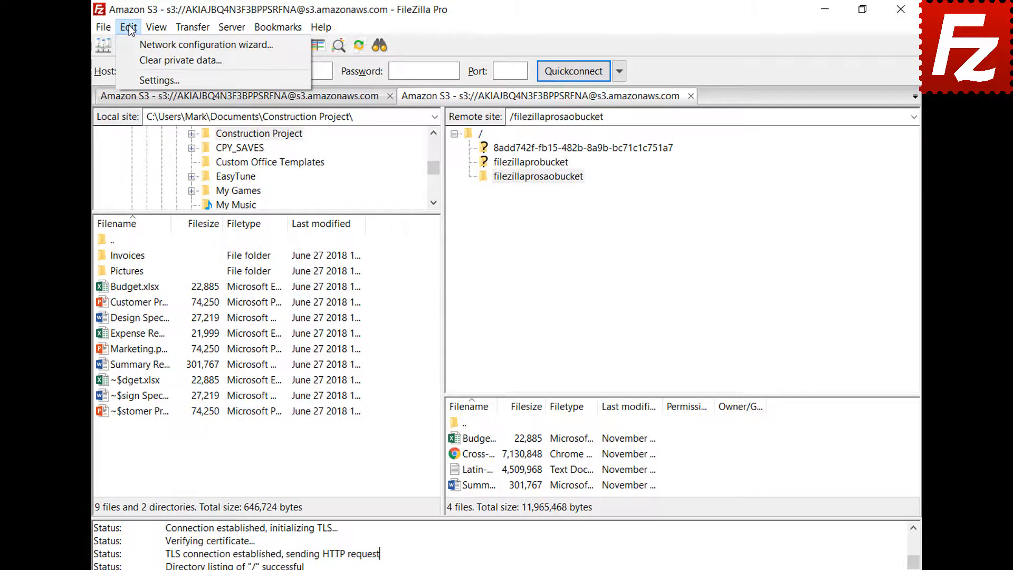
click(158, 80)
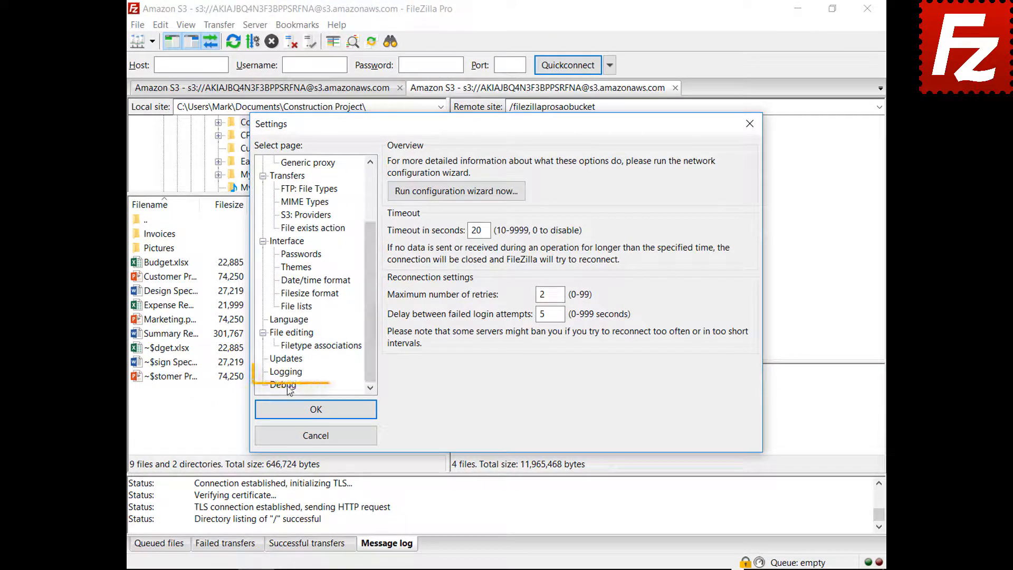
click(286, 371)
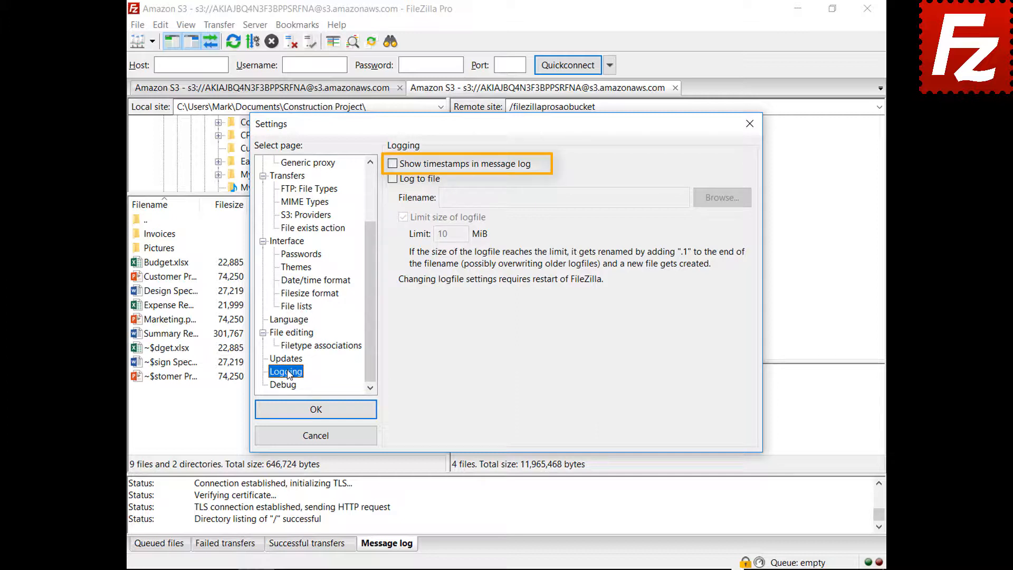
click(393, 163)
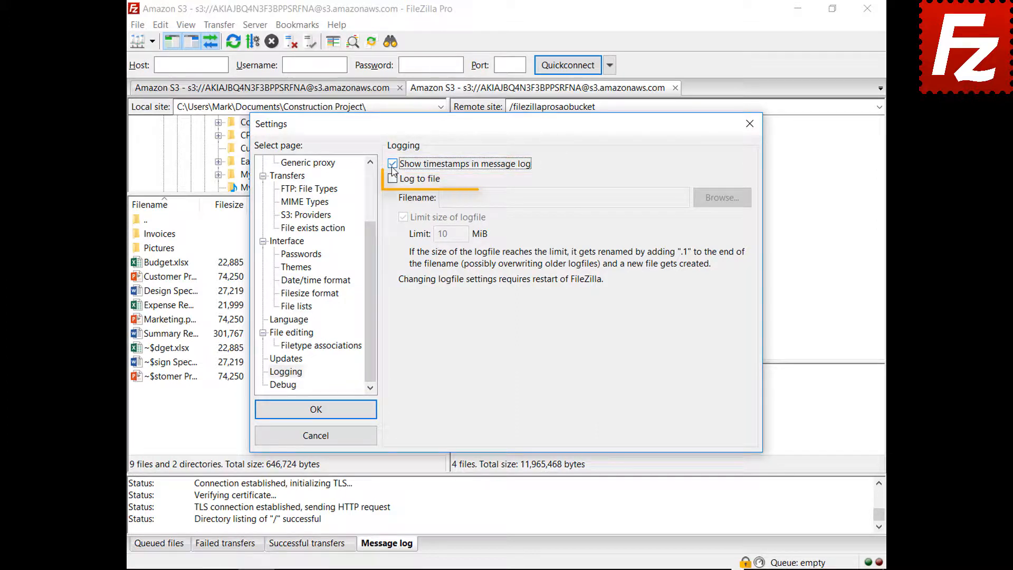
click(392, 179)
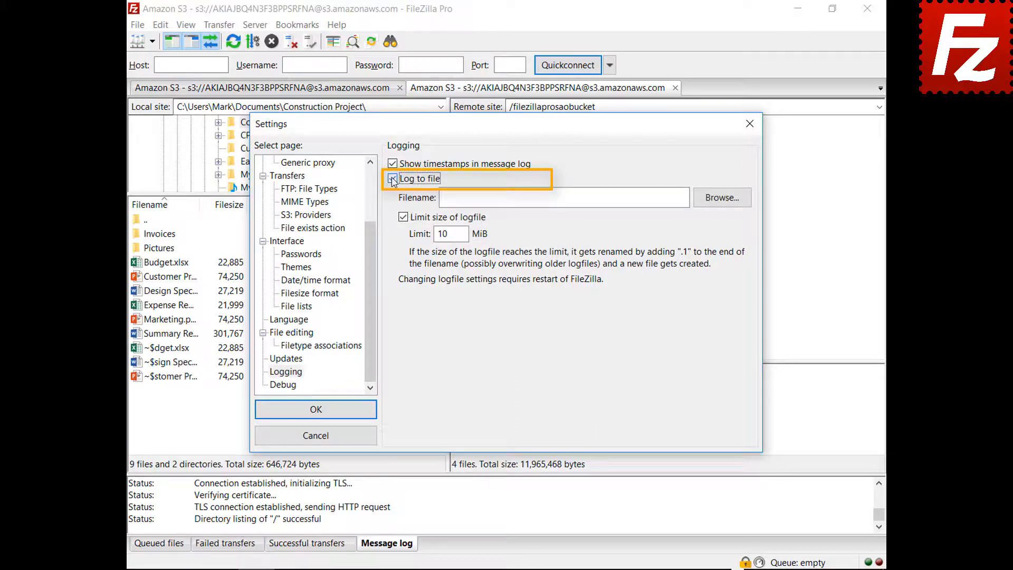
click(392, 178)
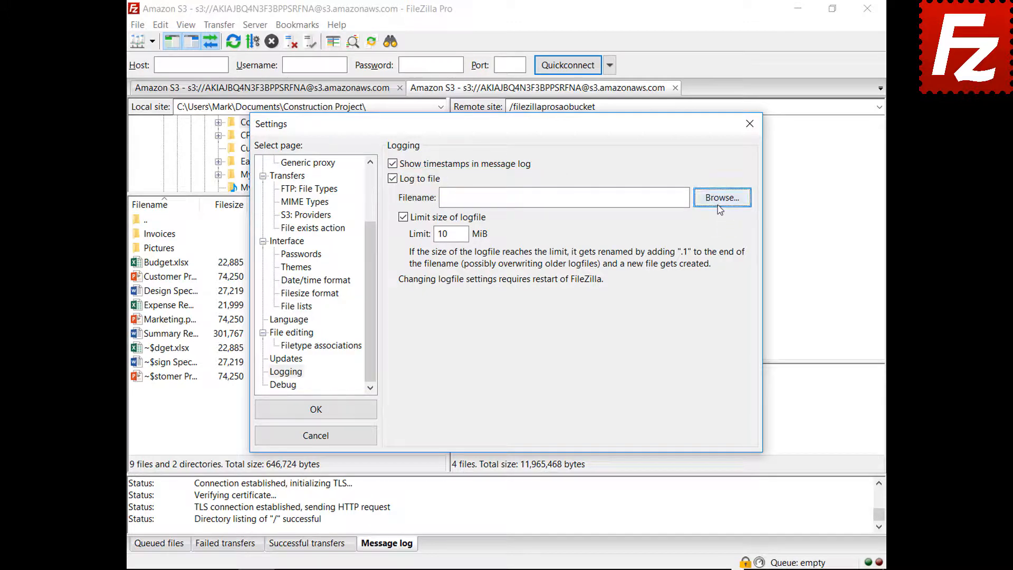
Step: Browse for the log file and save it as filezilla in Documents
click(722, 197)
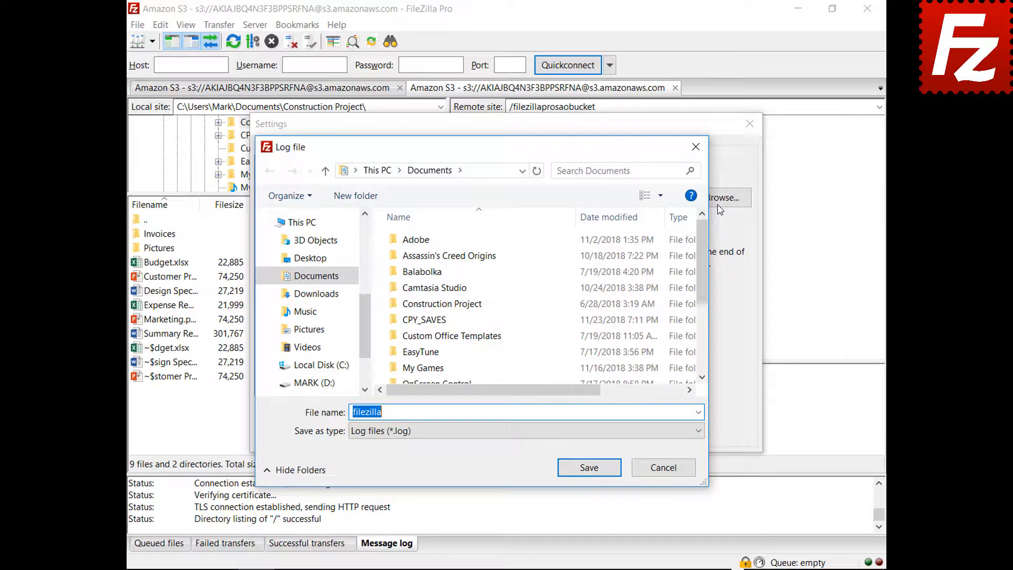
click(589, 467)
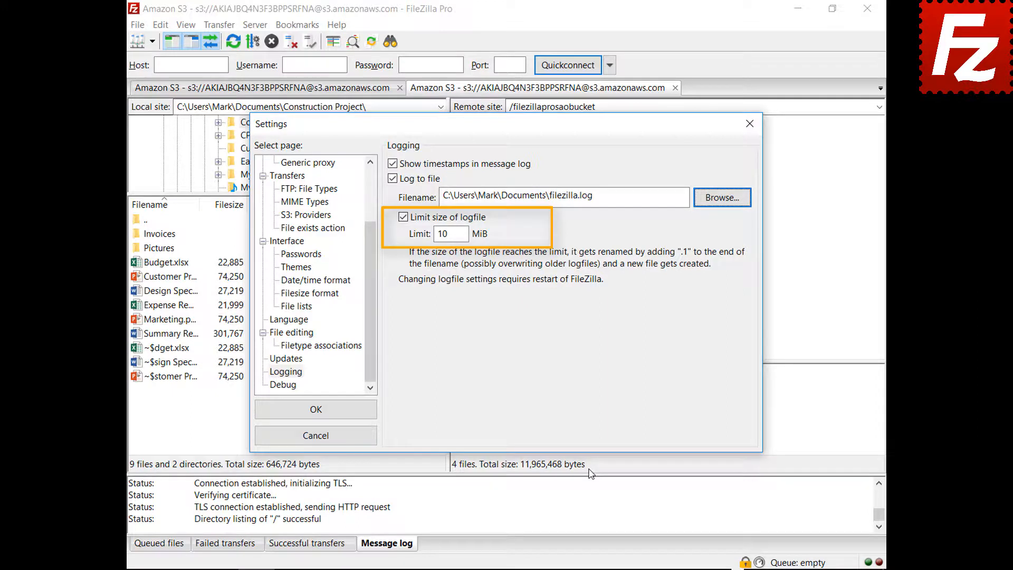
Step: Select the Debug settings page
click(282, 385)
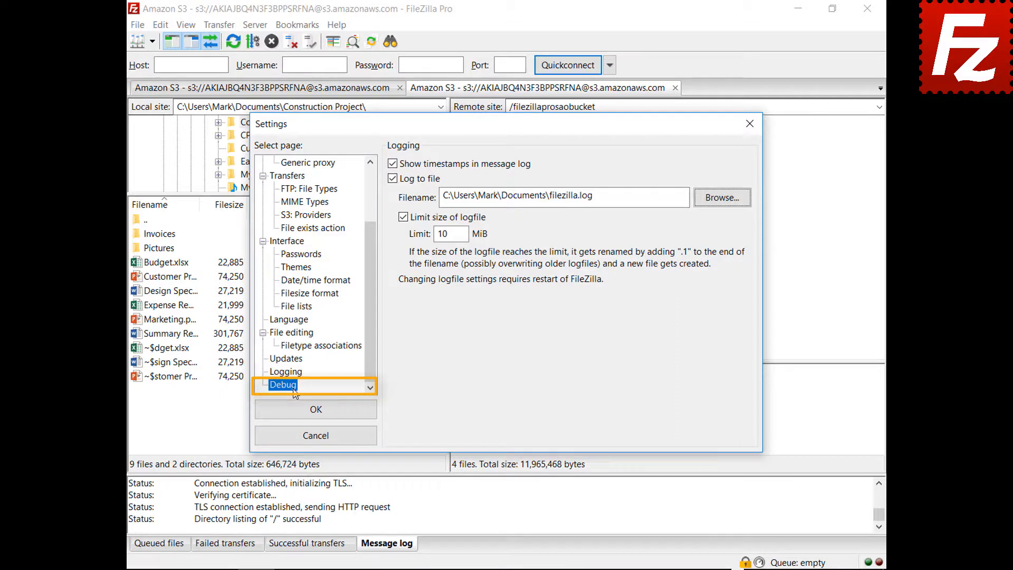
click(282, 385)
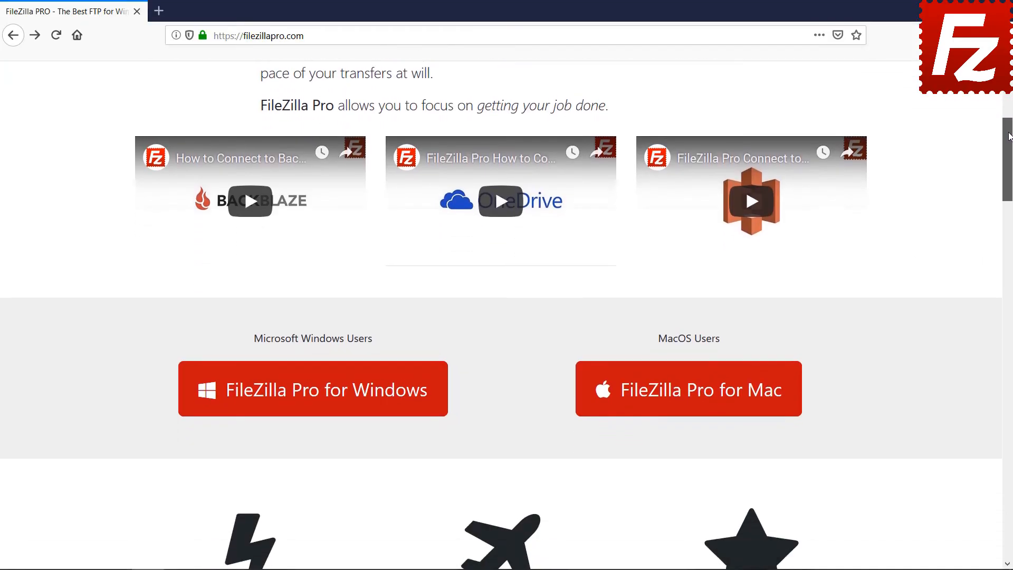
Step: Choose 'FileZilla Pro for Windows' and scroll through the $19.99 checkout form
click(313, 388)
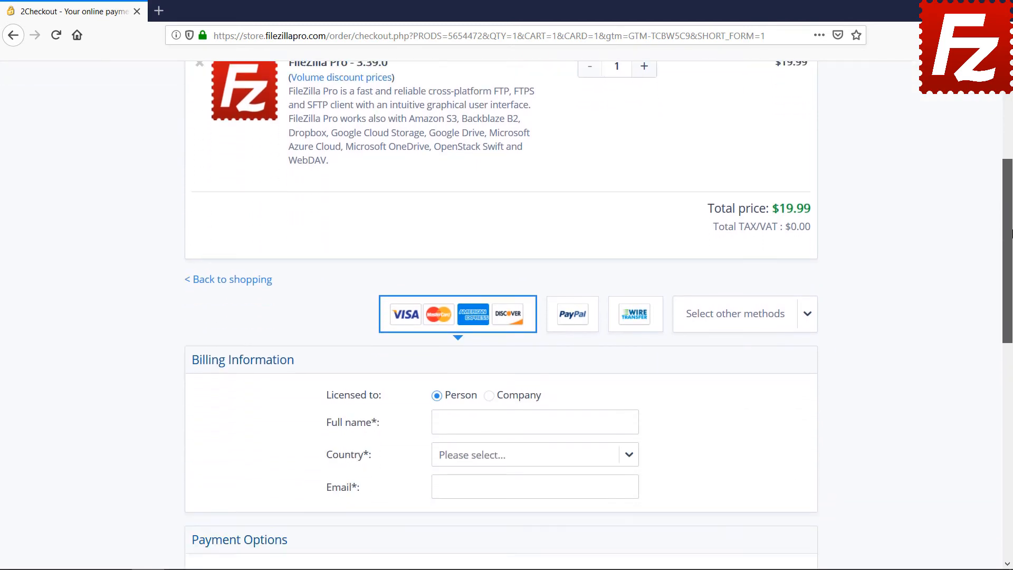
scroll(down, 3)
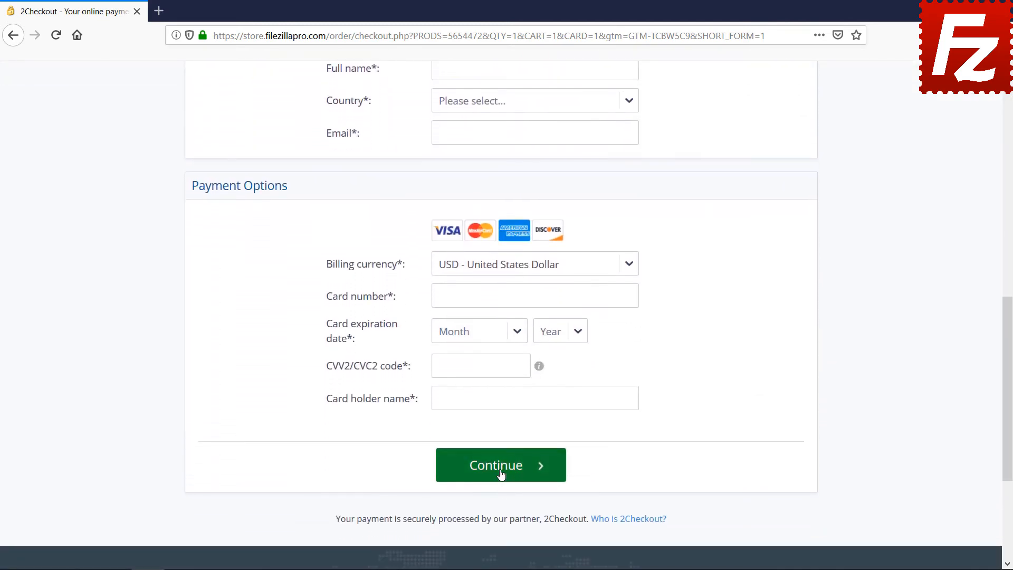